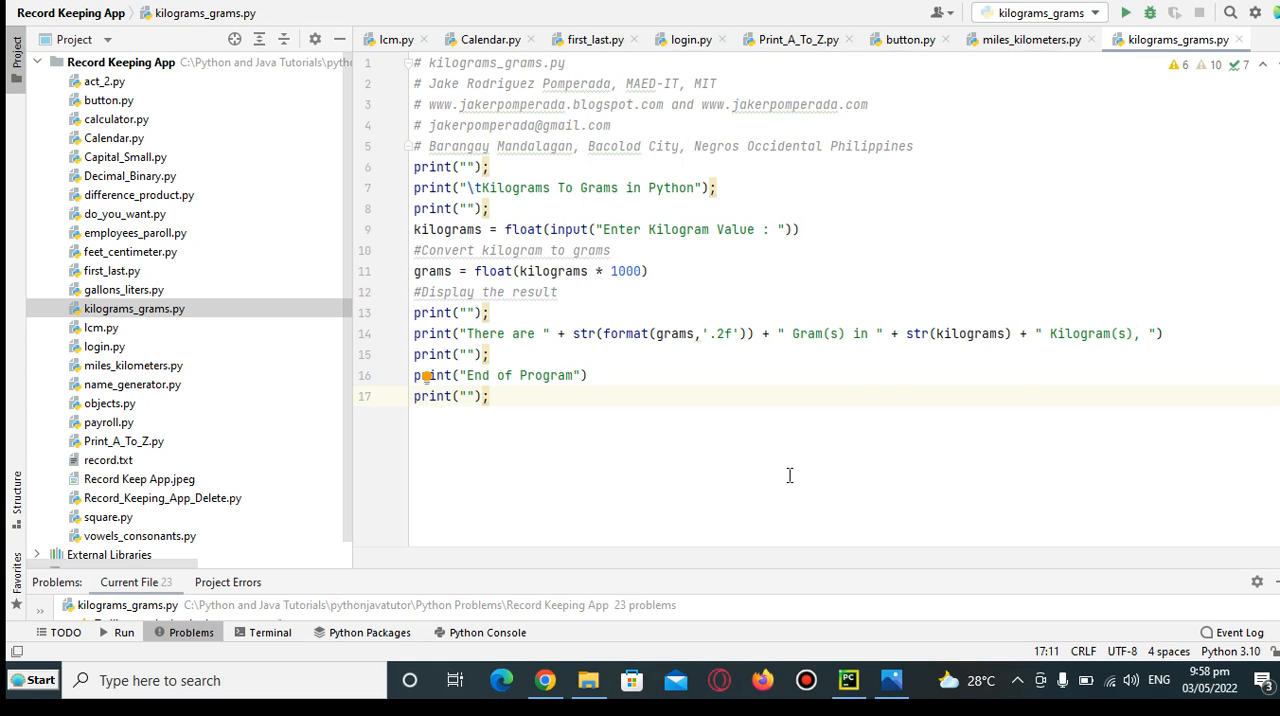
mouse_move(791, 475)
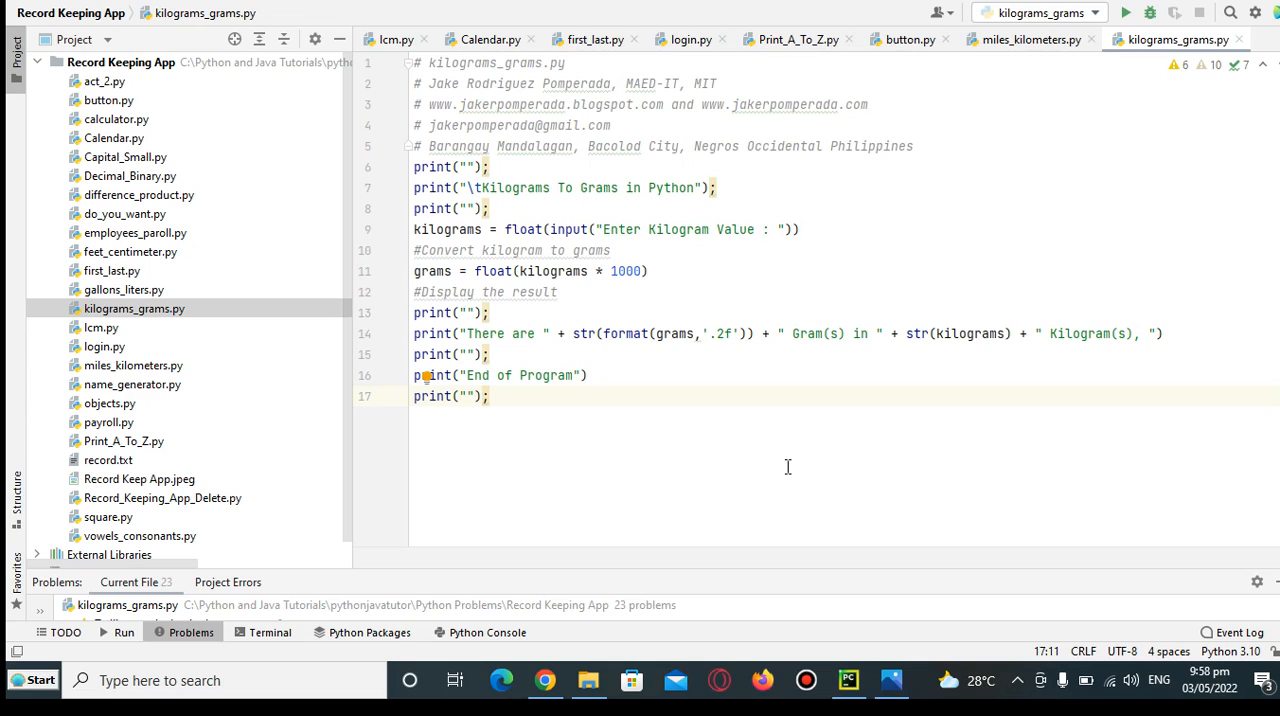
mouse_move(743, 464)
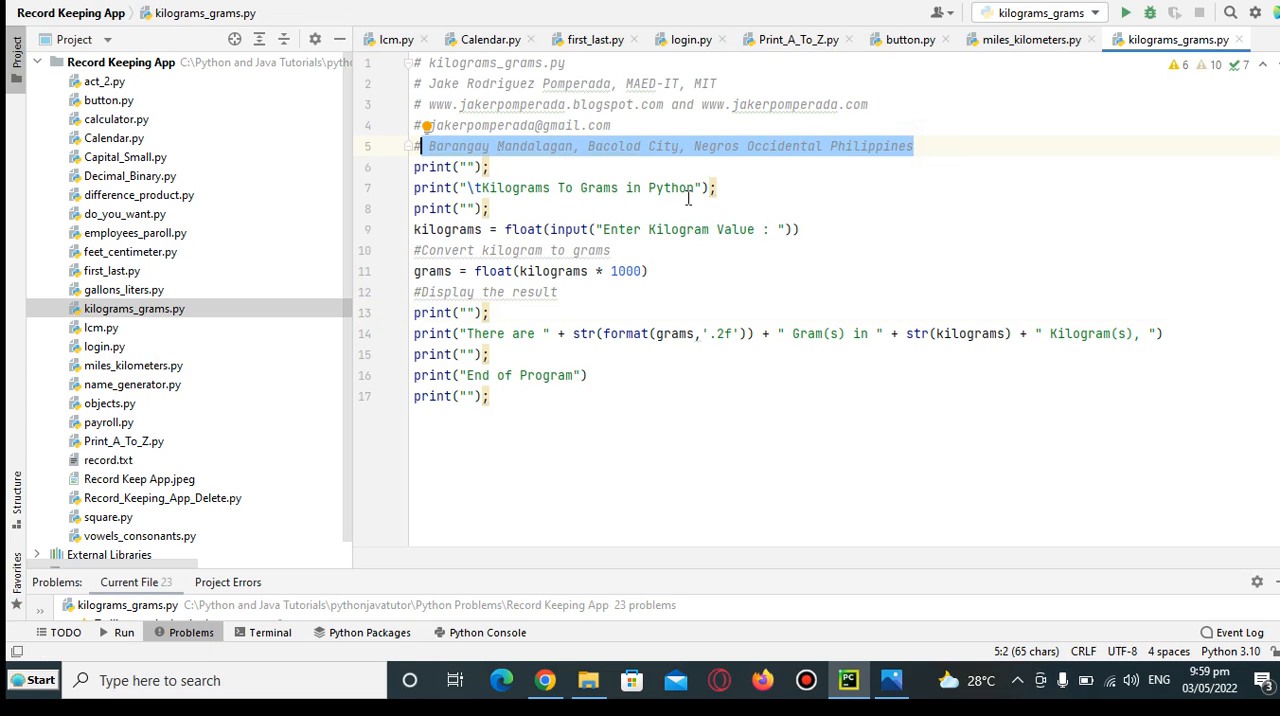
mouse_move(690, 311)
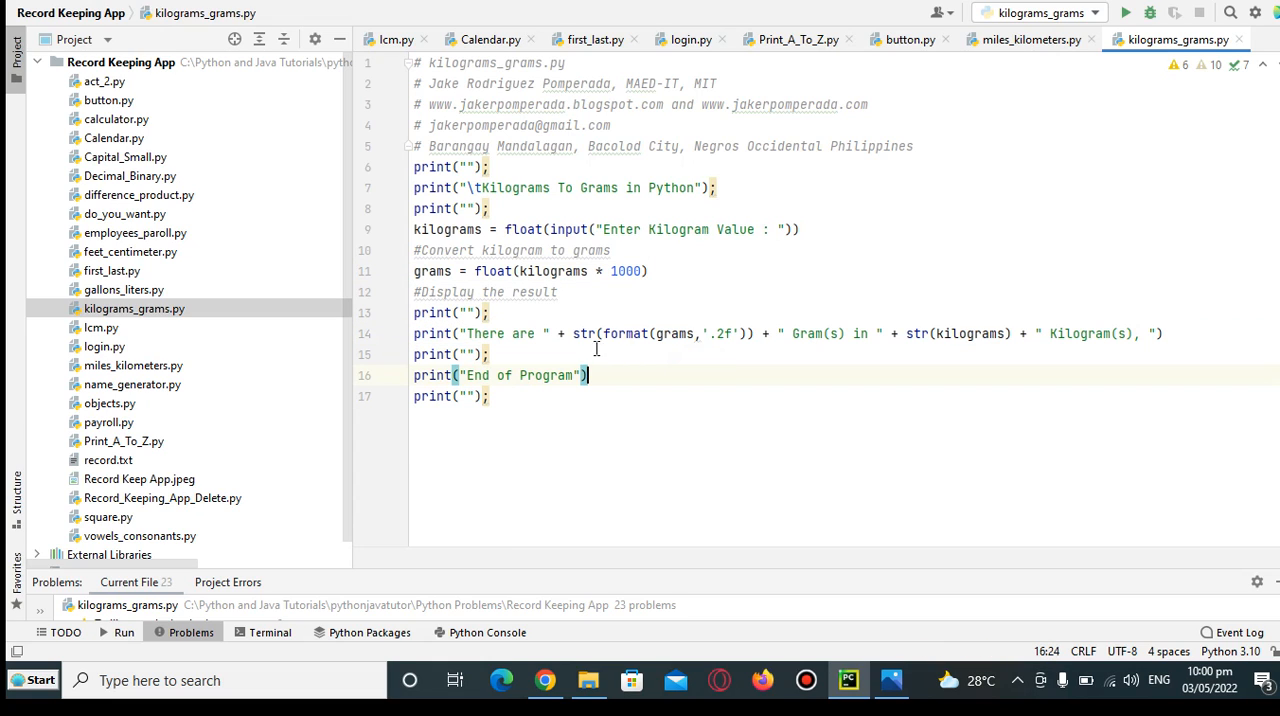
mouse_move(770, 349)
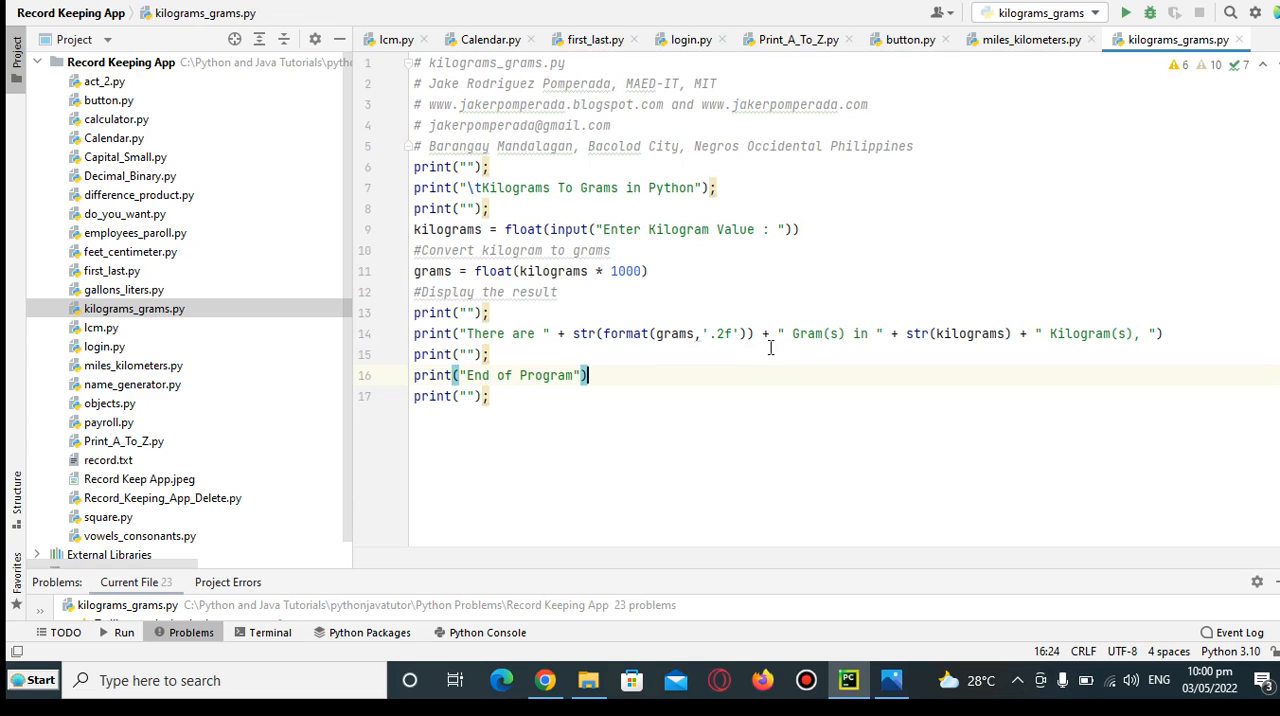
mouse_move(1020, 341)
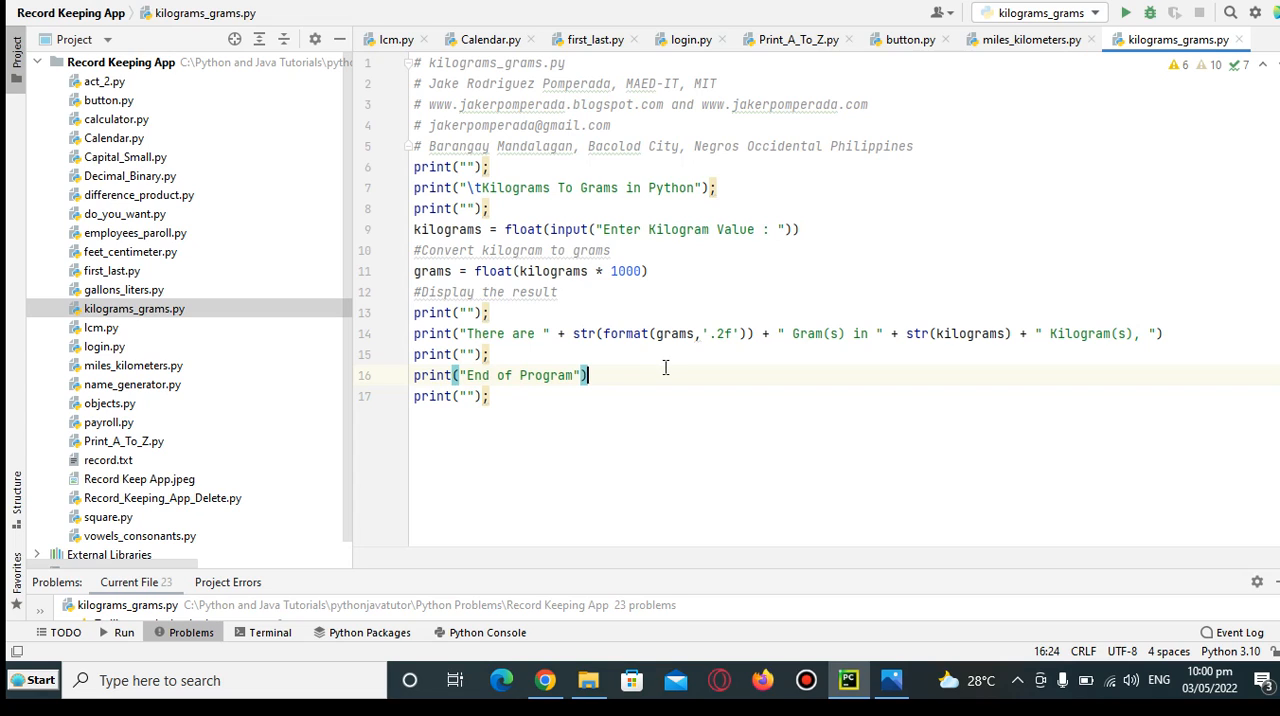
mouse_move(607, 390)
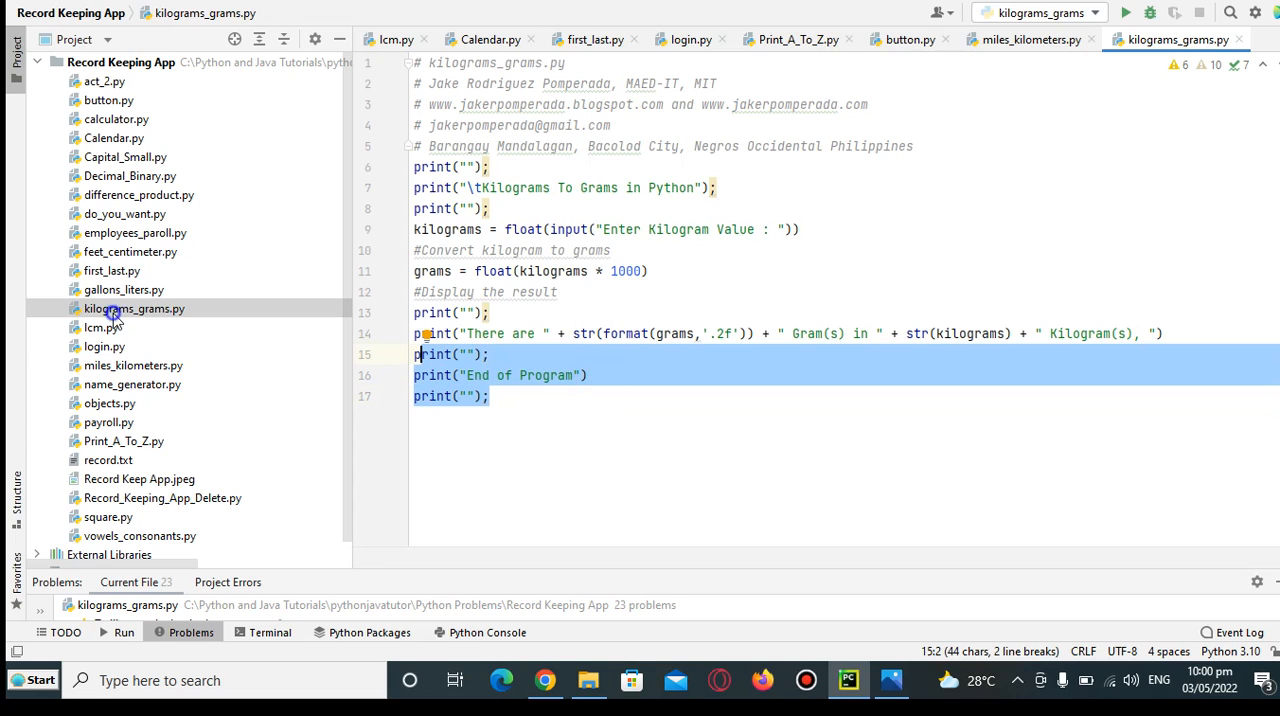
Step: Run kilograms_grams.py from its Project panel context menu
right_click(134, 308)
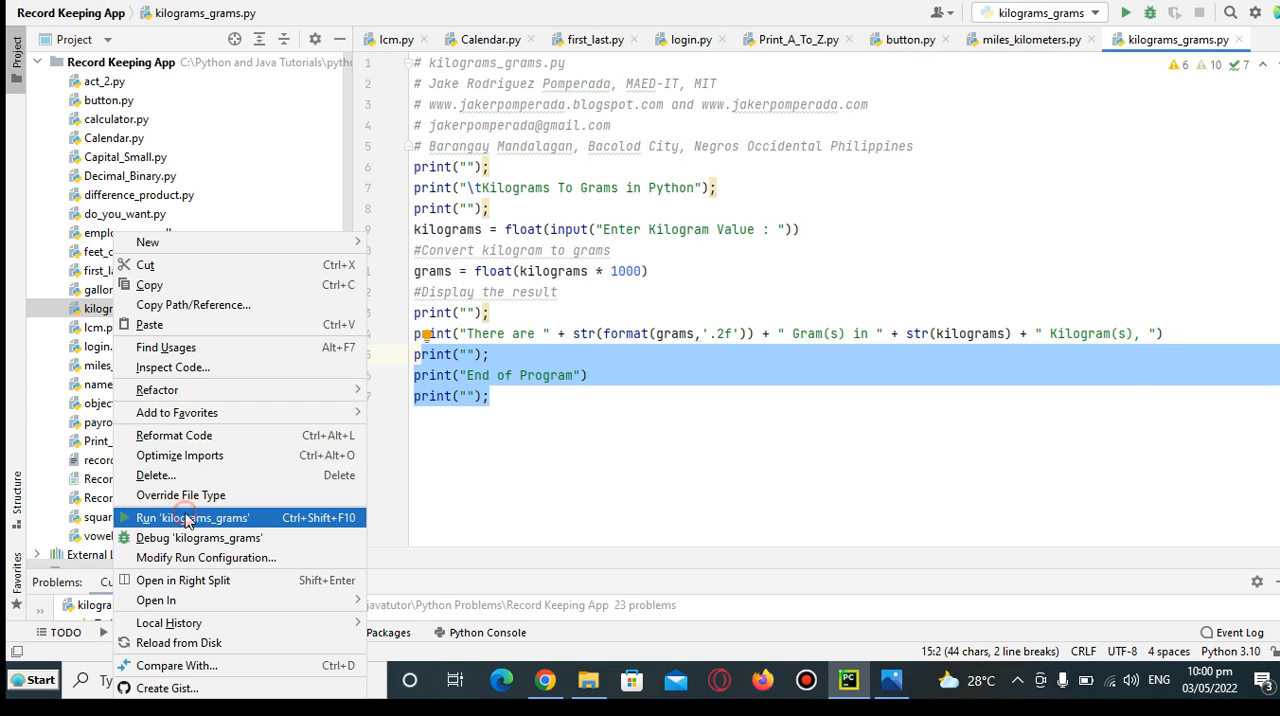
left_click(193, 517)
type("4.5")
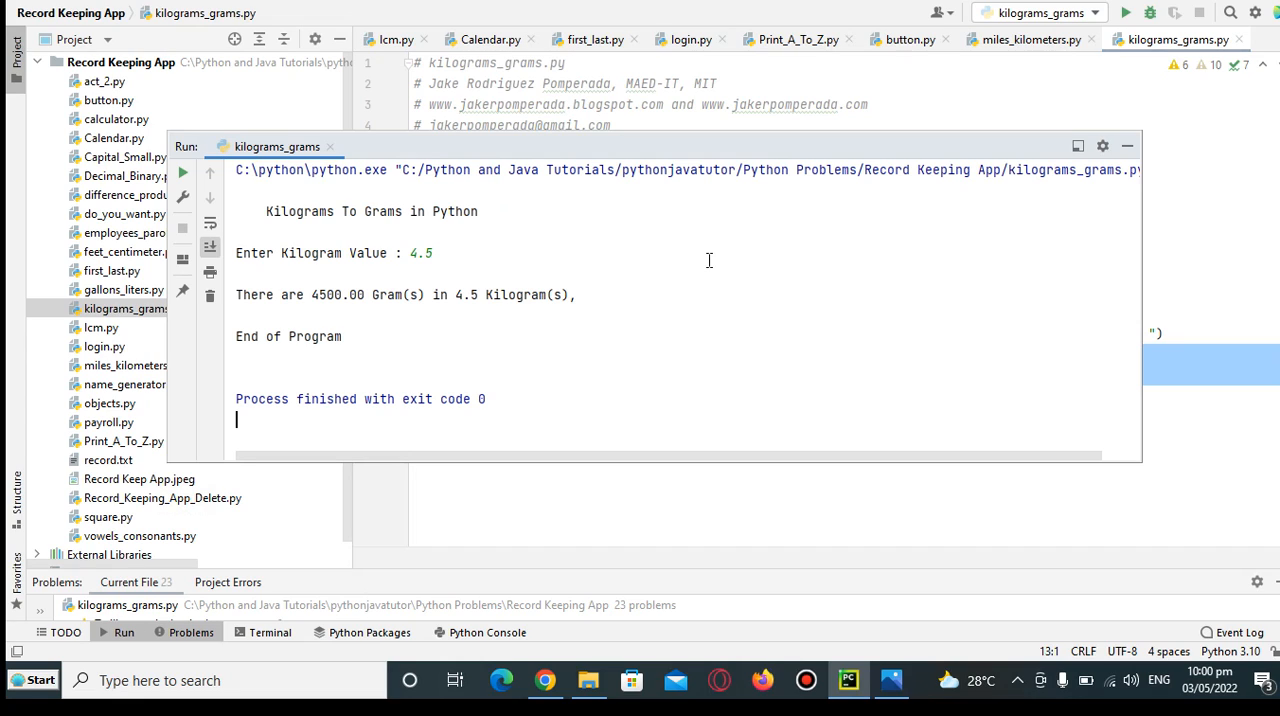
mouse_move(675, 277)
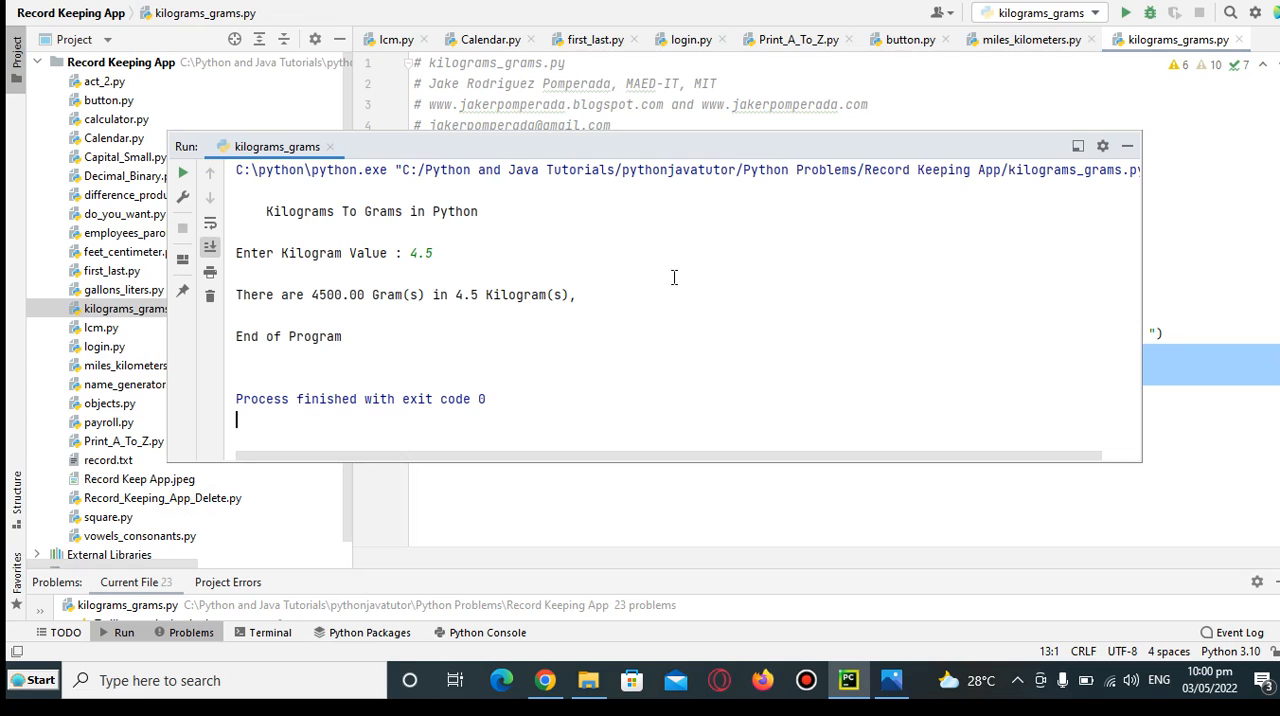
mouse_move(175, 175)
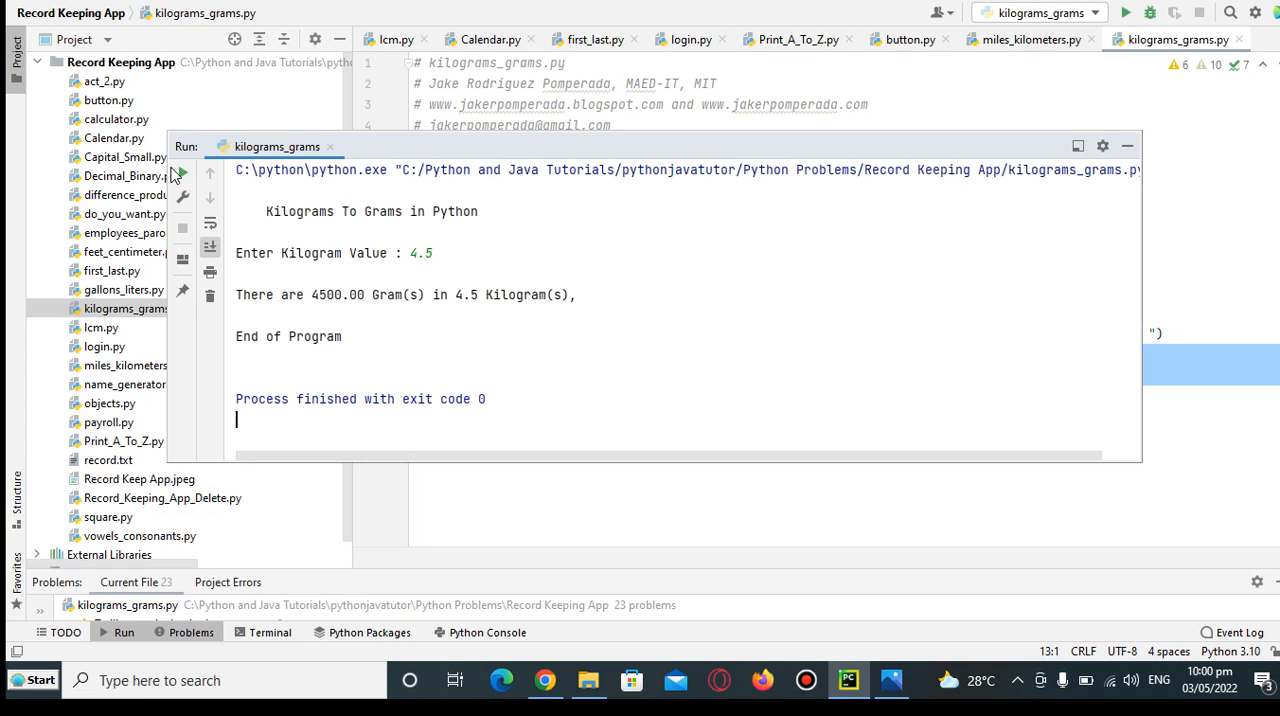
Step: Rerun the script and enter 65.34 kilograms at the prompt
left_click(180, 173)
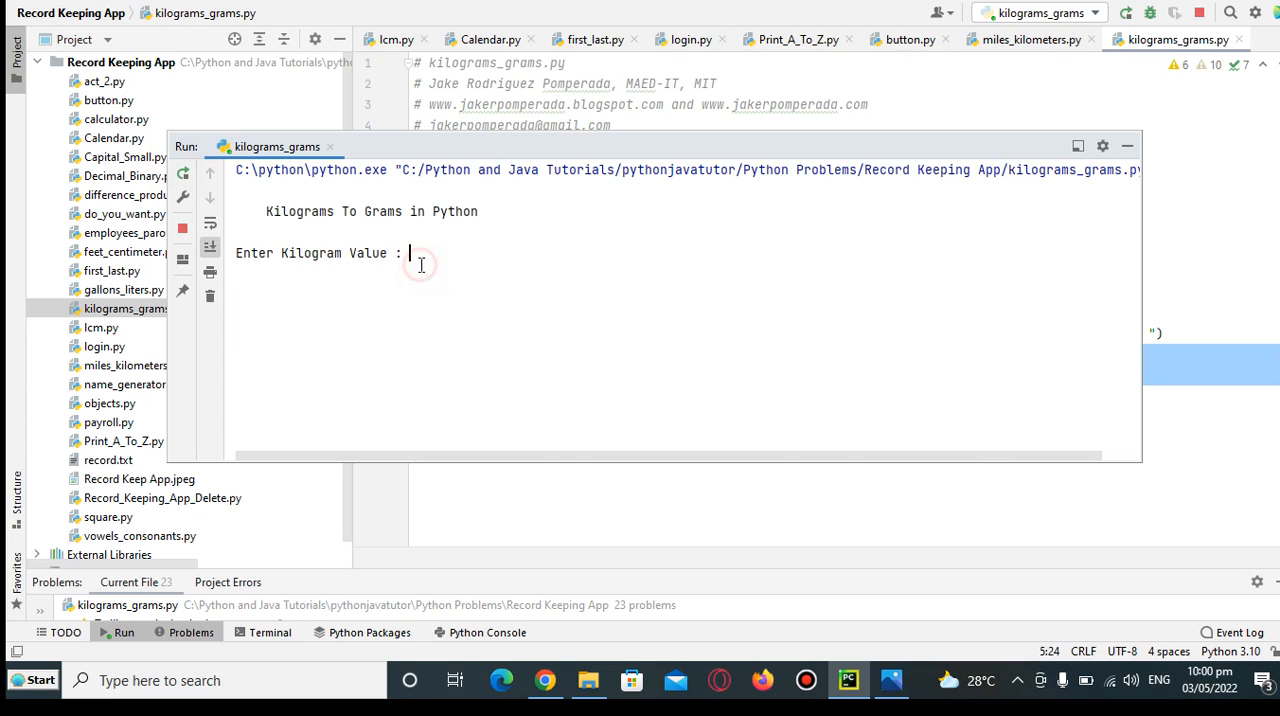
type("65")
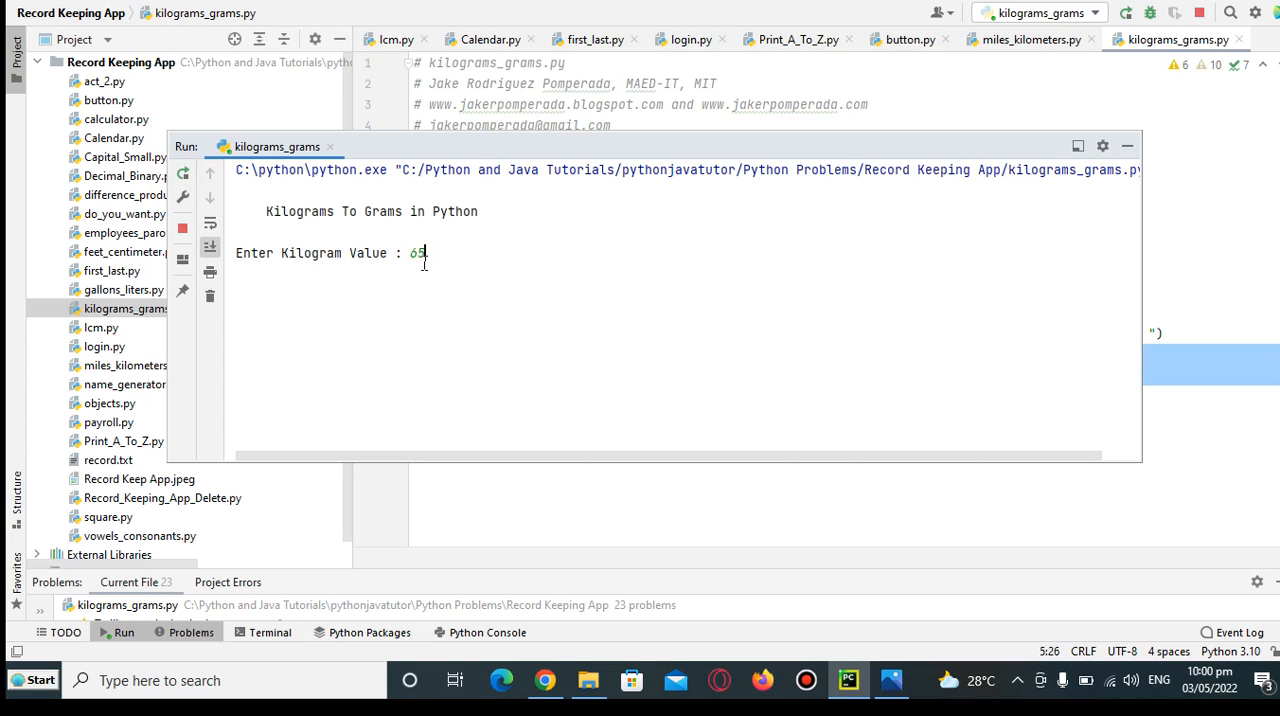
type(".34")
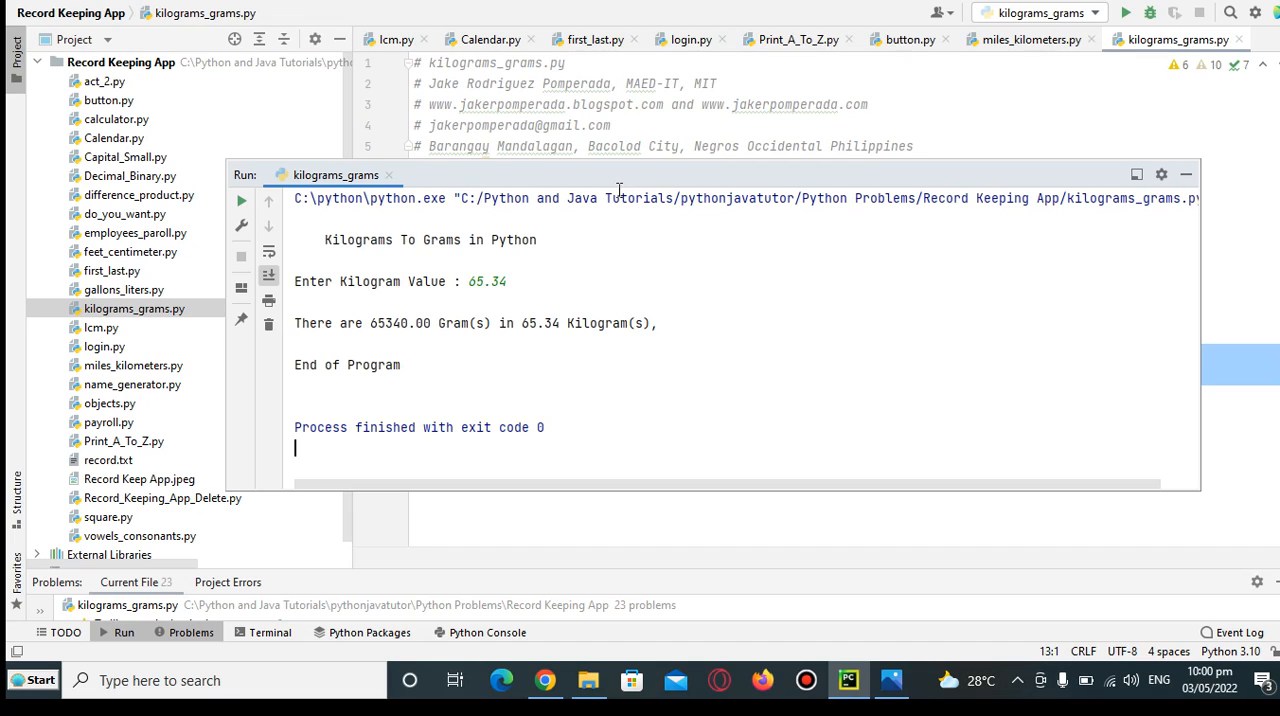
mouse_move(622, 189)
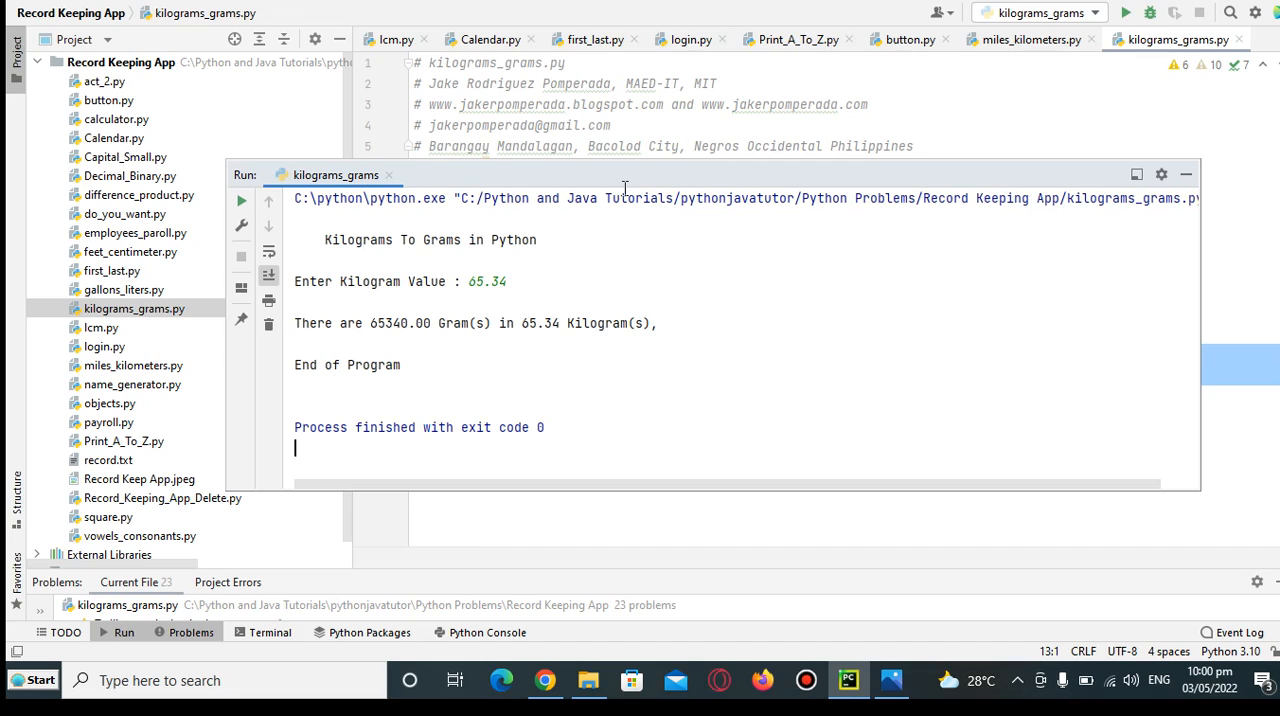